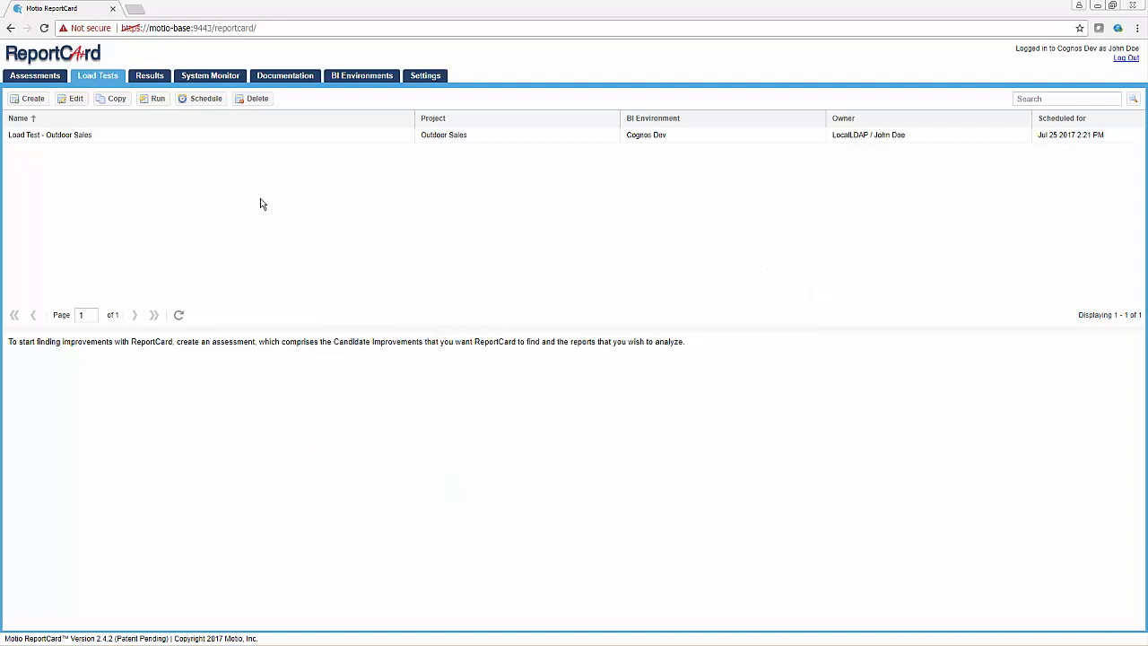
mouse_move(181, 178)
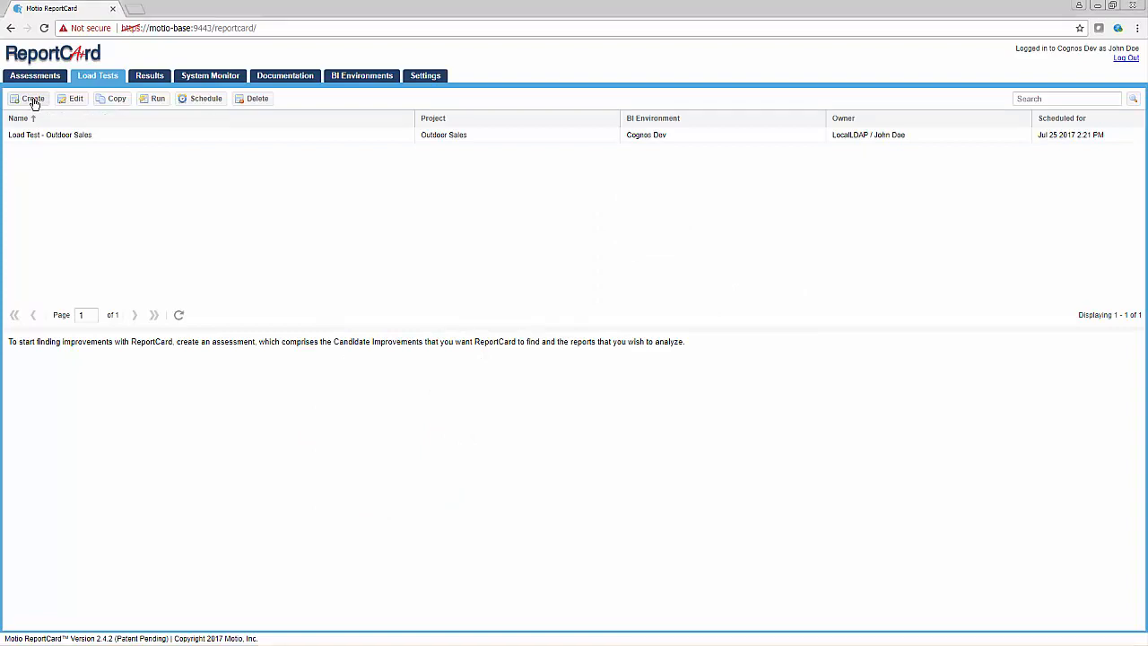
- Create a new load test named 'Weekly Load Test' and proceed to artifact selection
left_click(32, 98)
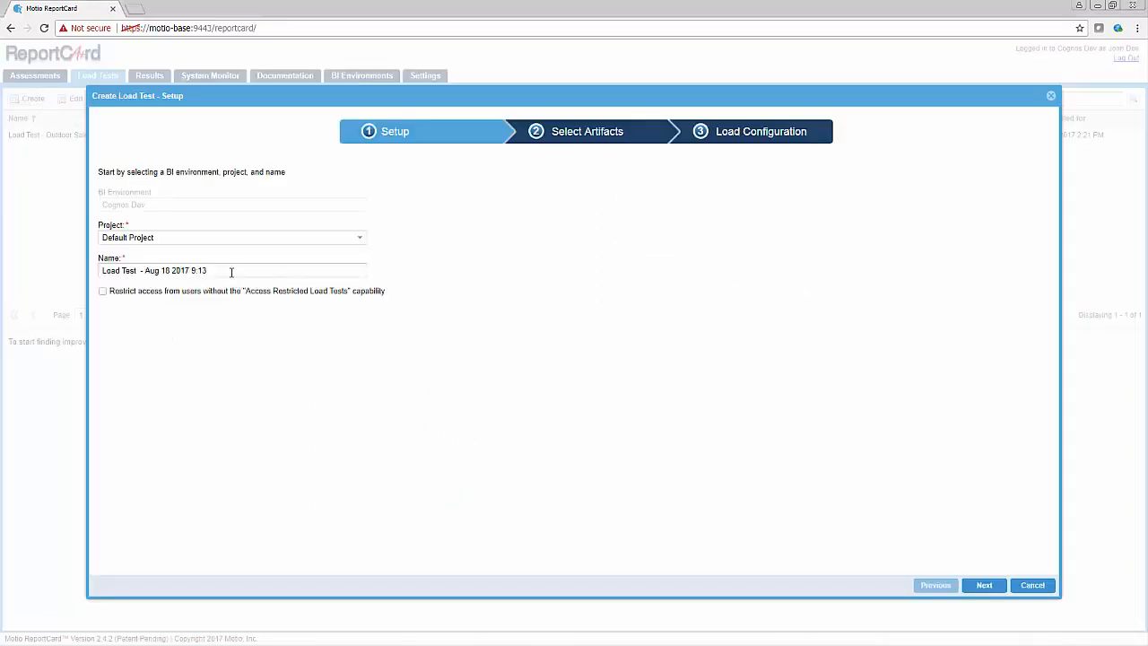
type("Weekly")
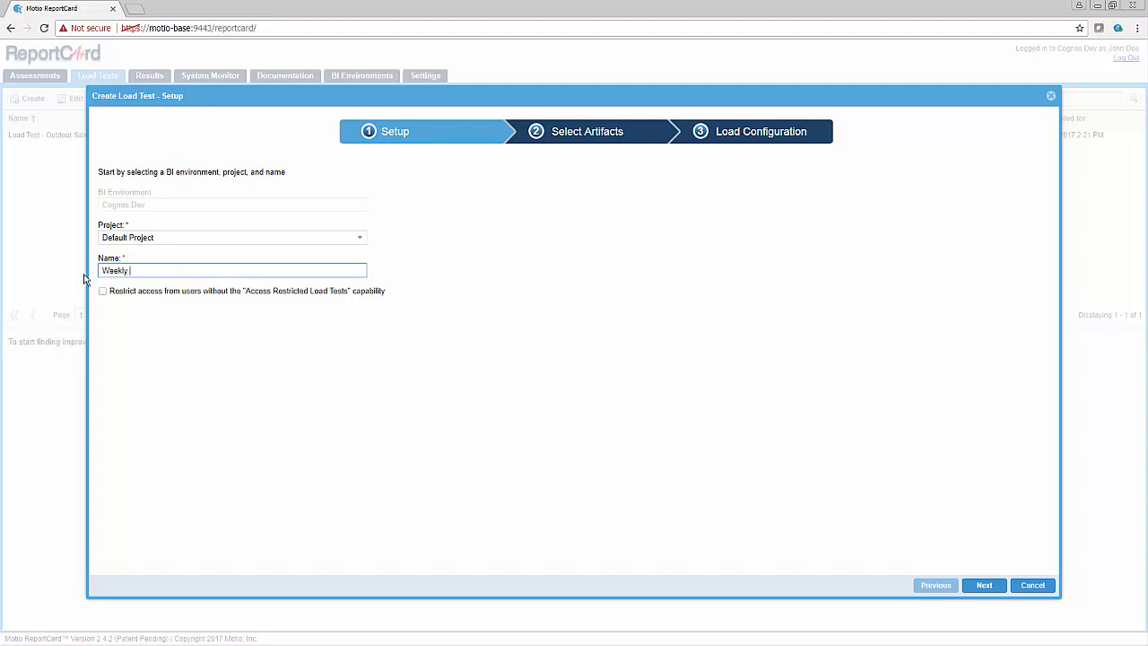
type("Load Test")
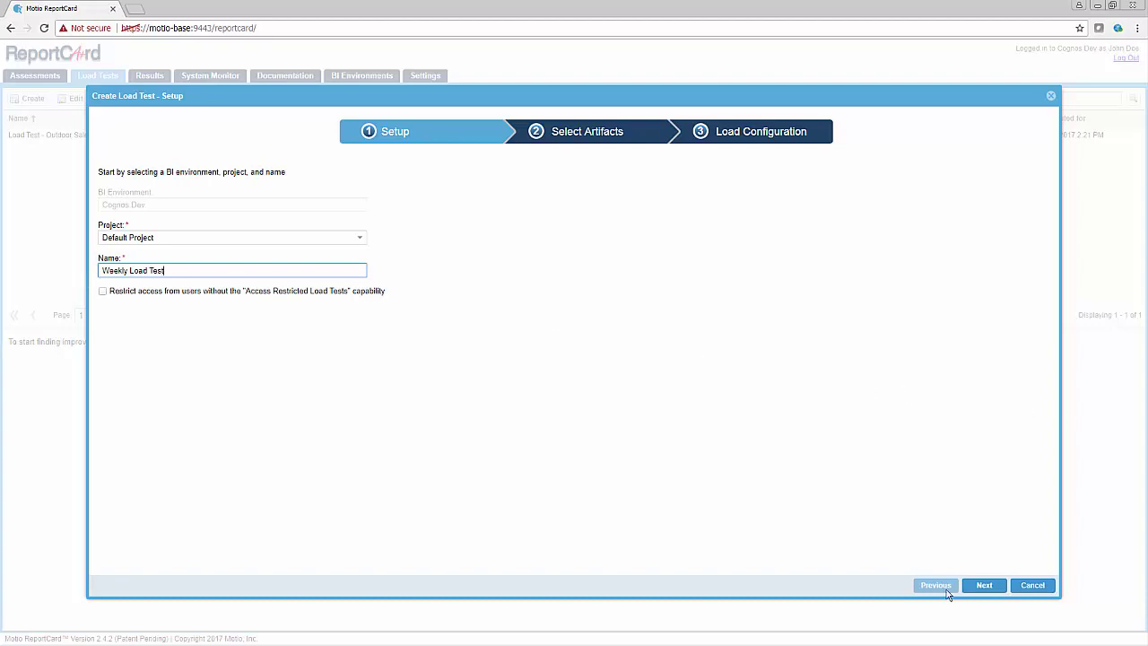
left_click(983, 585)
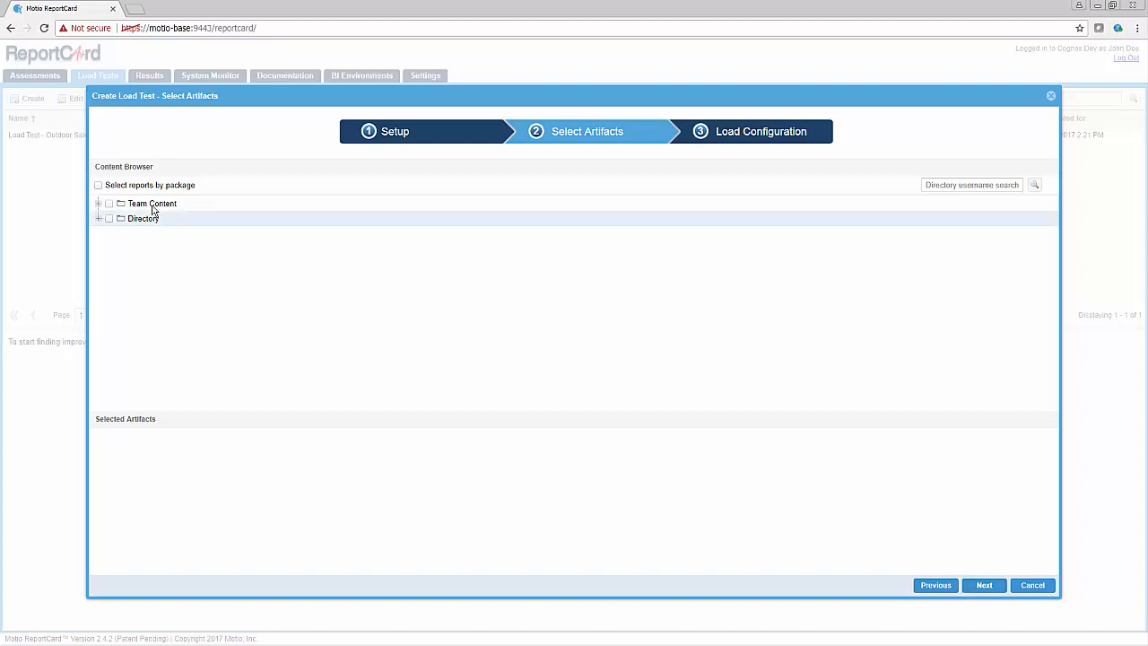
- Include the Team Content / Reports folder as the test's artifact
left_click(100, 203)
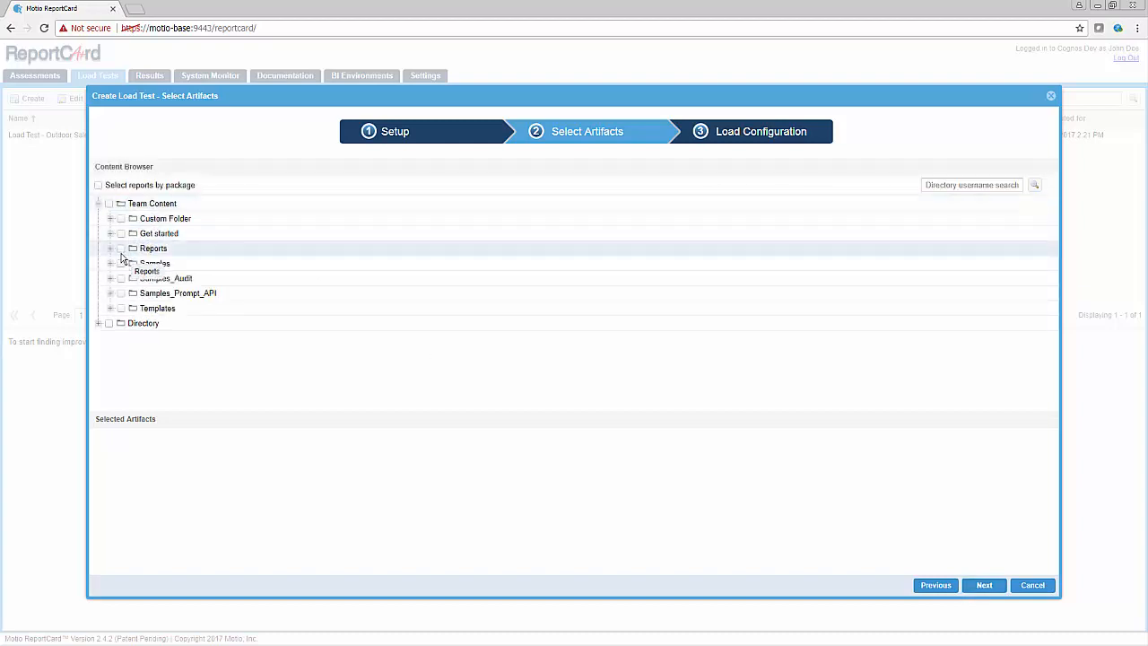
left_click(120, 248)
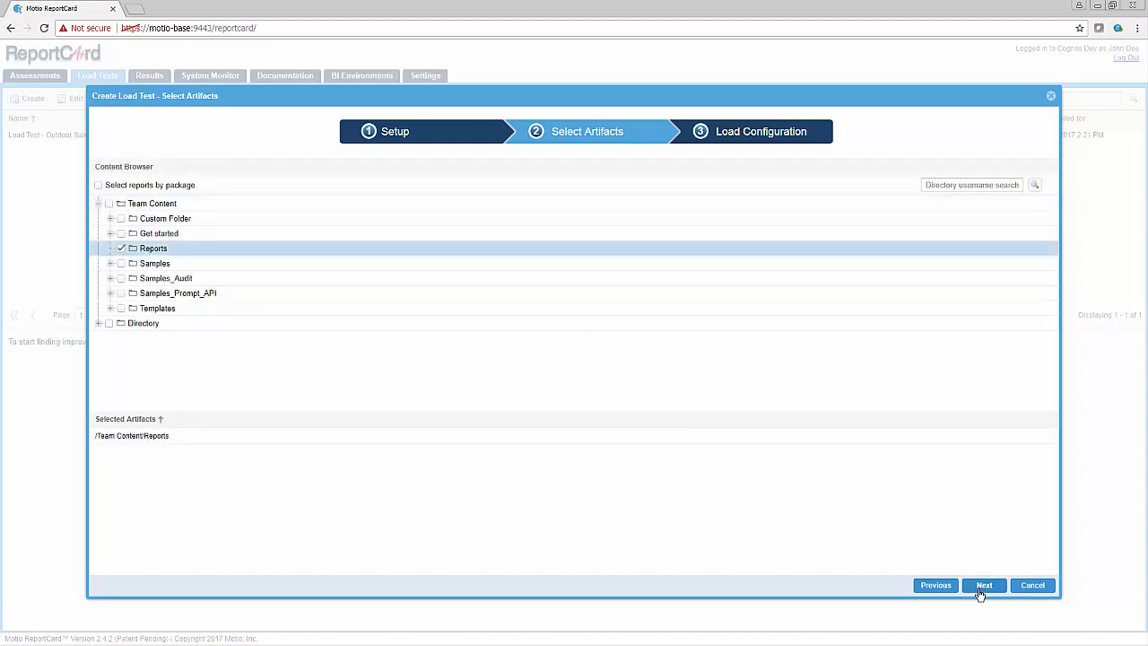
- Configure the load with a 300-second duration and 20 simulated users, then finish to save
left_click(984, 585)
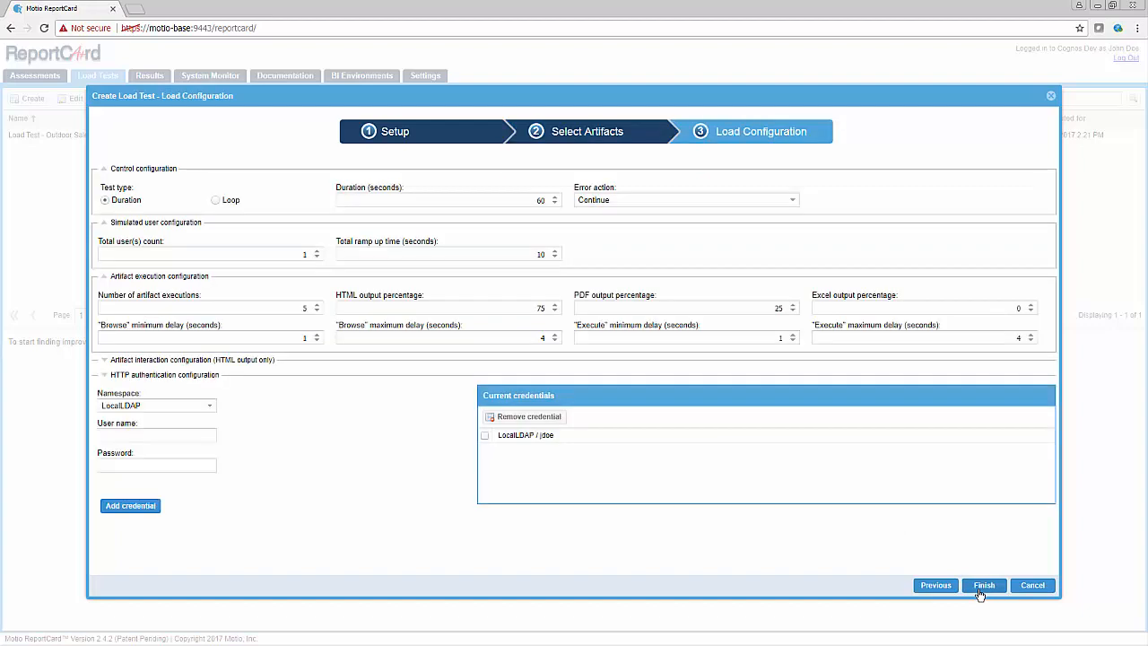
mouse_move(840, 436)
type("300")
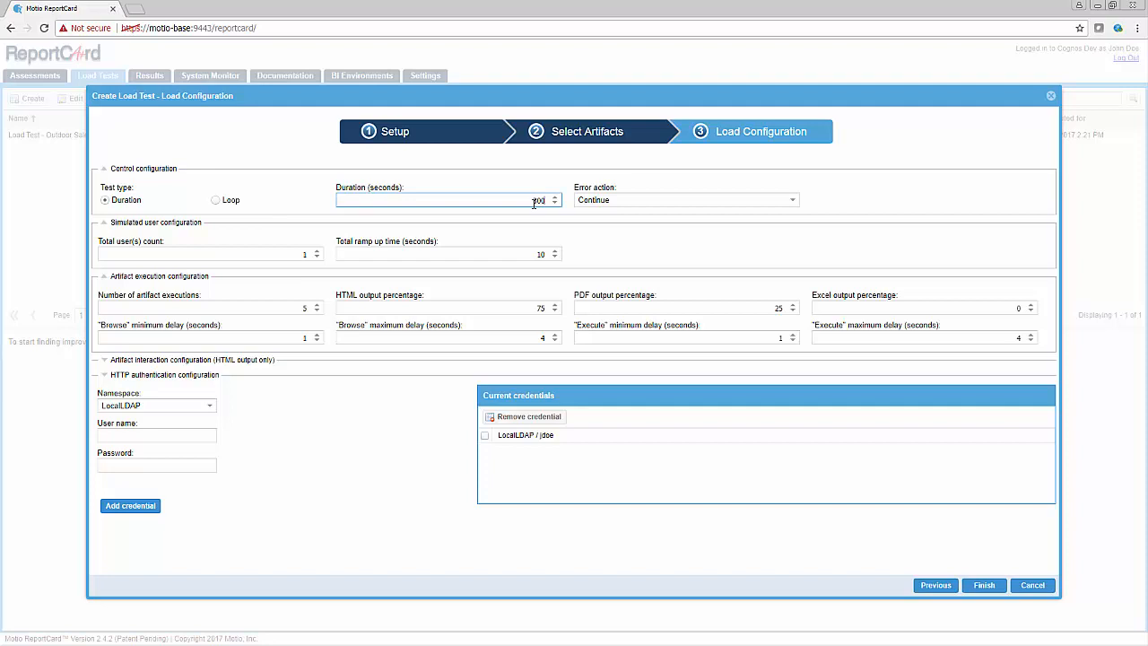
left_click(211, 255)
type("20")
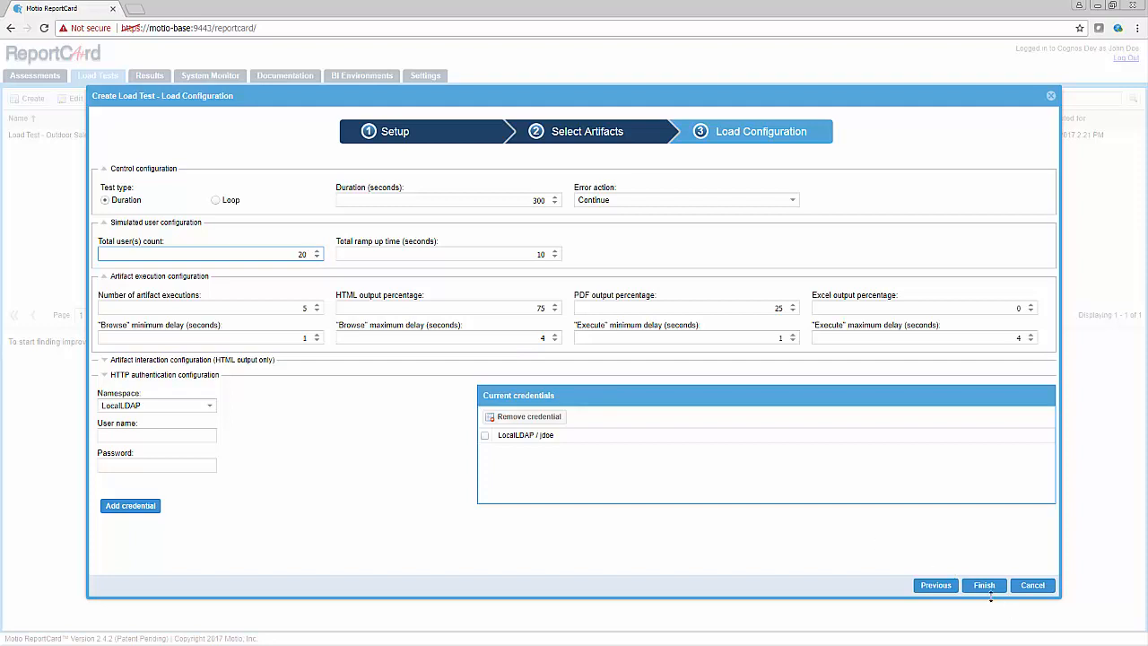
left_click(984, 584)
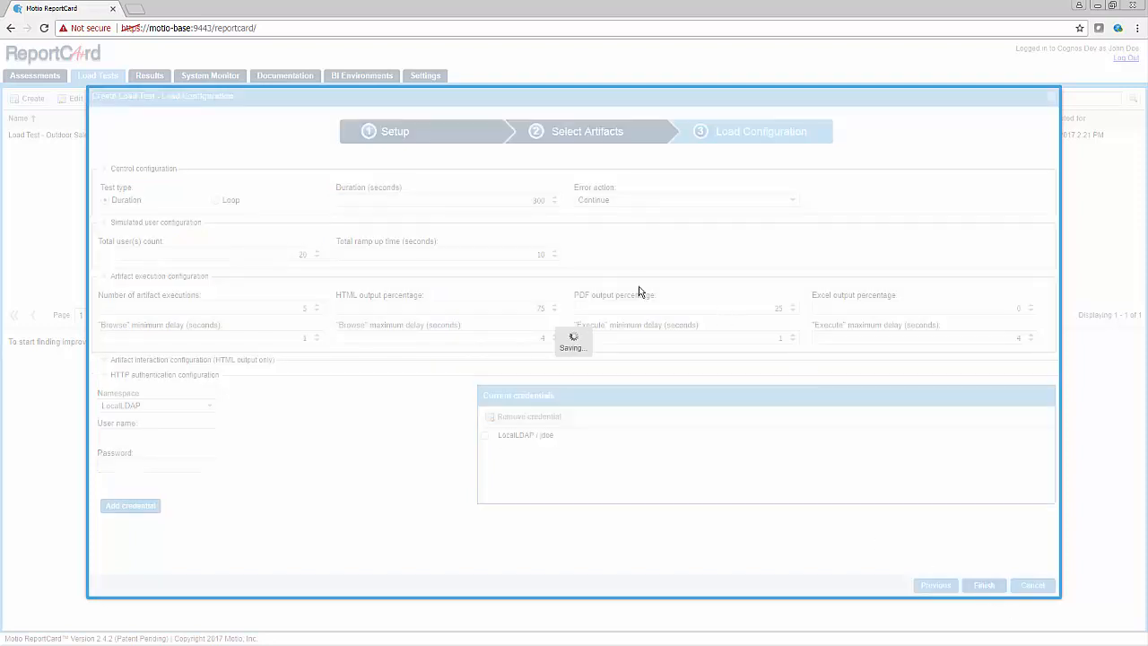
- Dismiss the report-parameters notice and bring up scheduling for Weekly Load Test
left_click(983, 585)
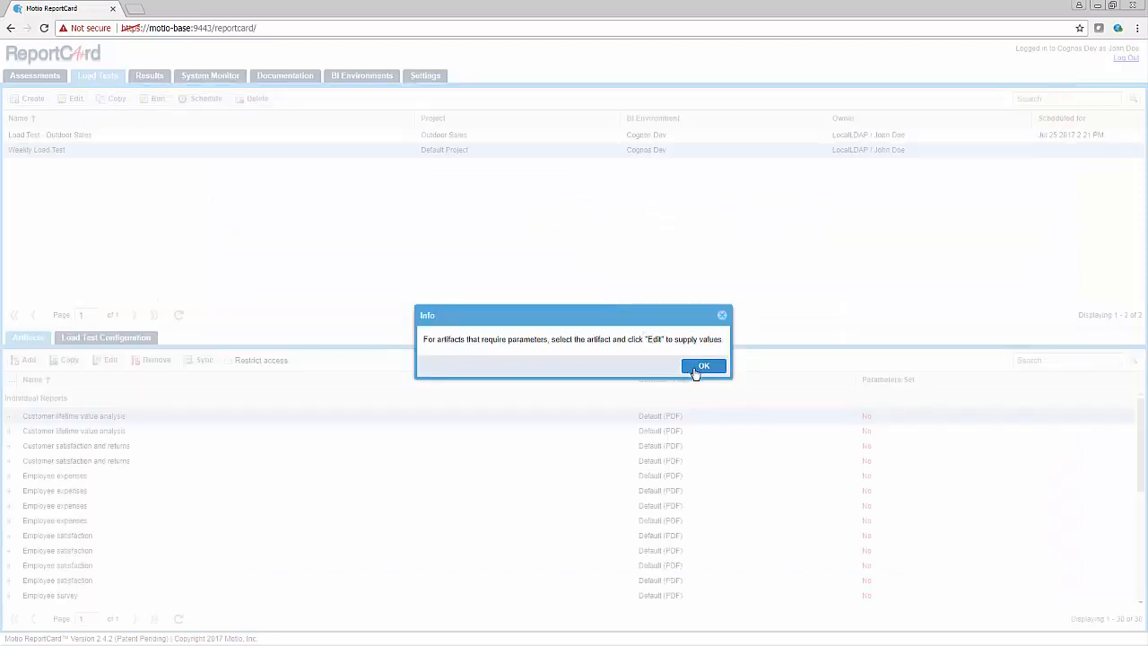
left_click(703, 366)
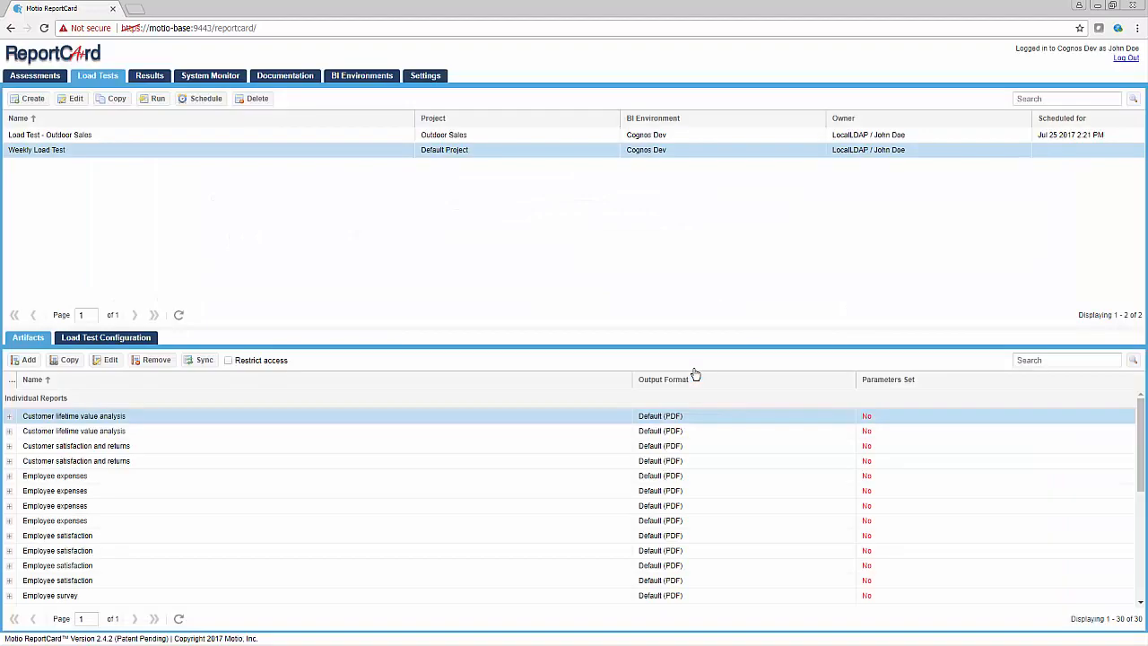
mouse_move(406, 251)
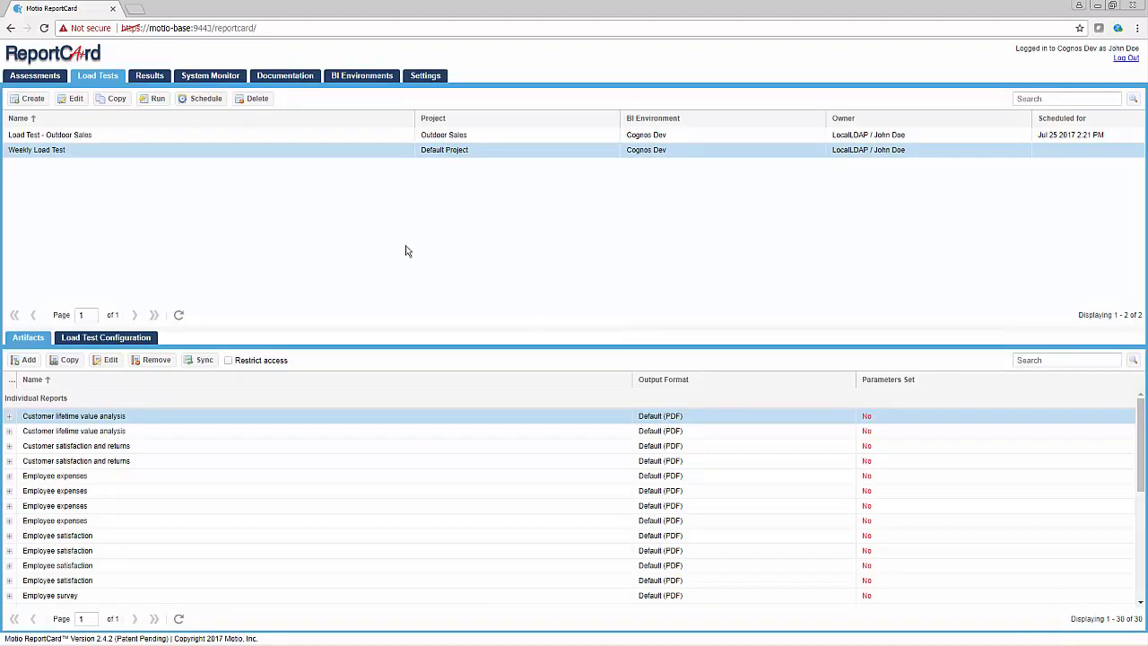
left_click(201, 97)
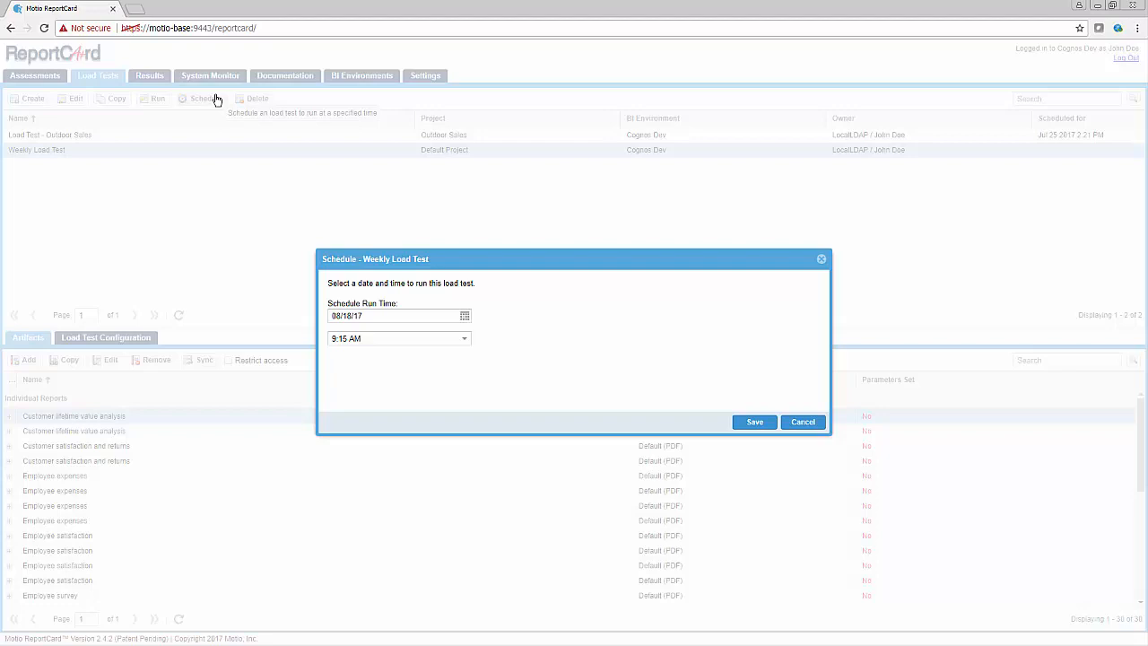
- Close the Schedule dialog and switch to the Results list of past runs
left_click(802, 421)
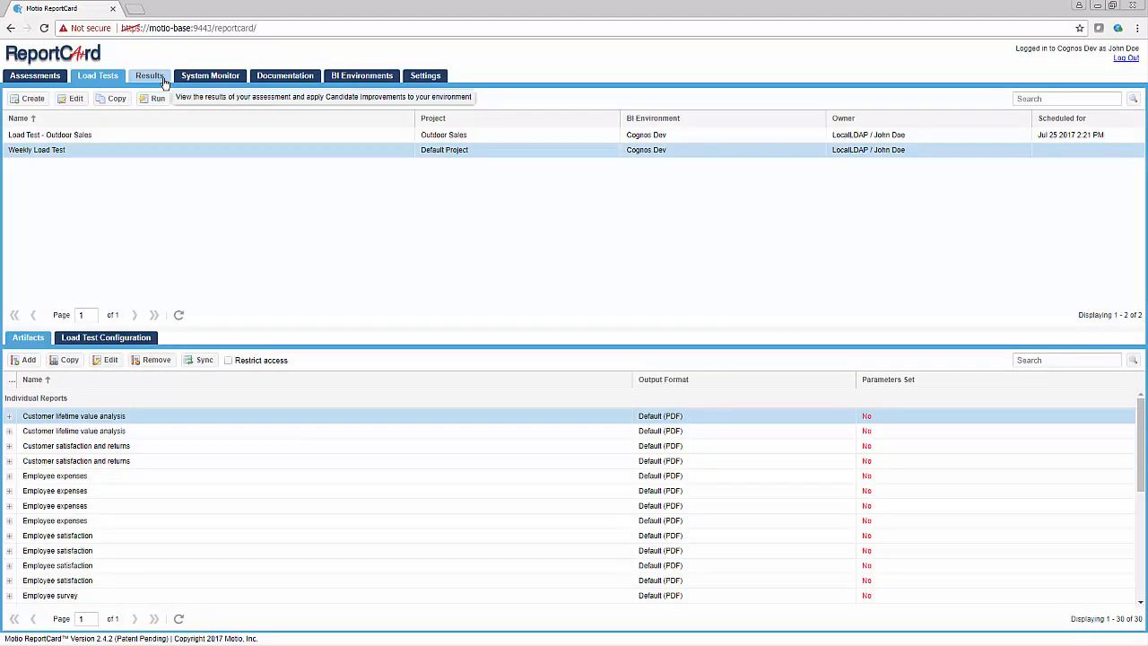
left_click(149, 76)
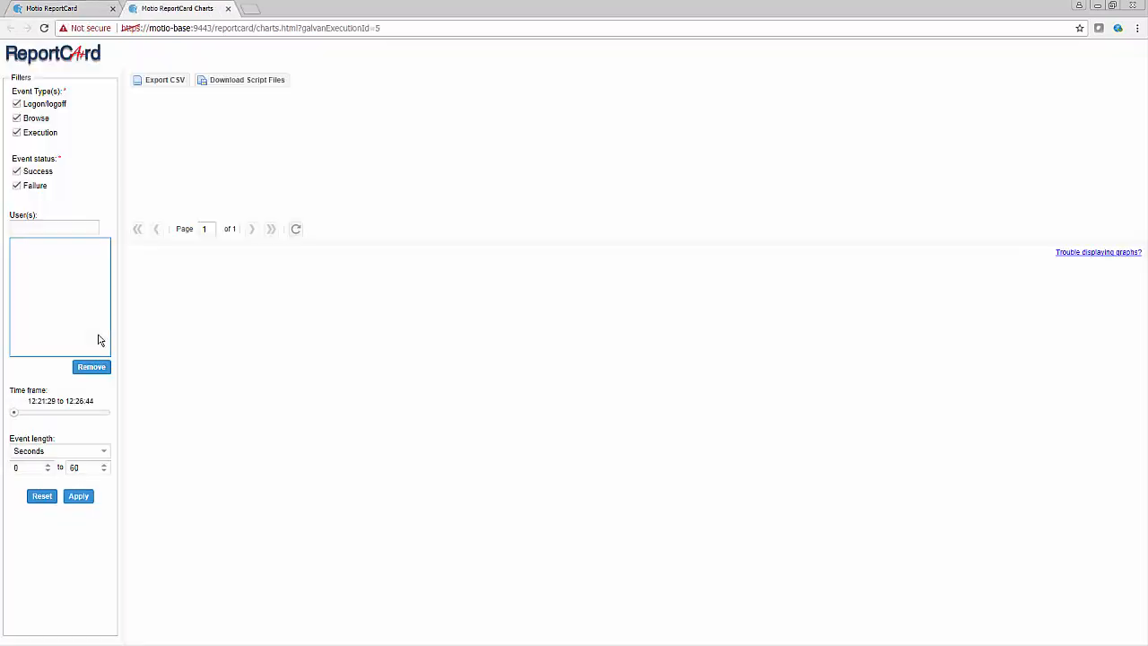
- Open the next weekly run's charts from Results after reviewing the week 1 Server Metrics baseline
left_click(79, 495)
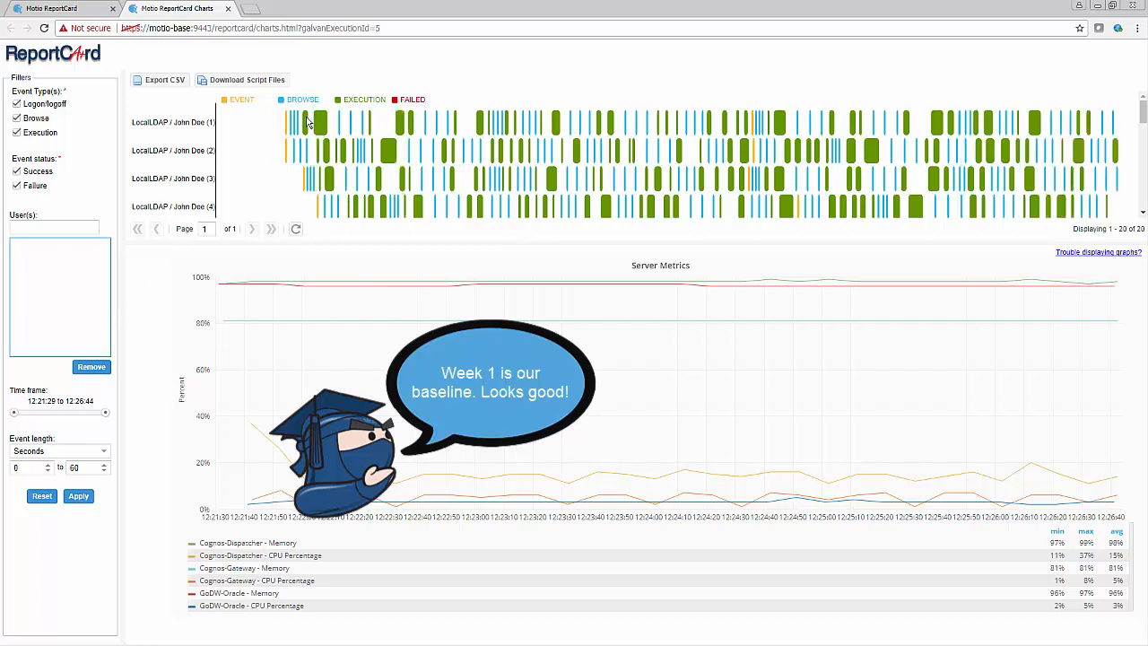
mouse_move(309, 122)
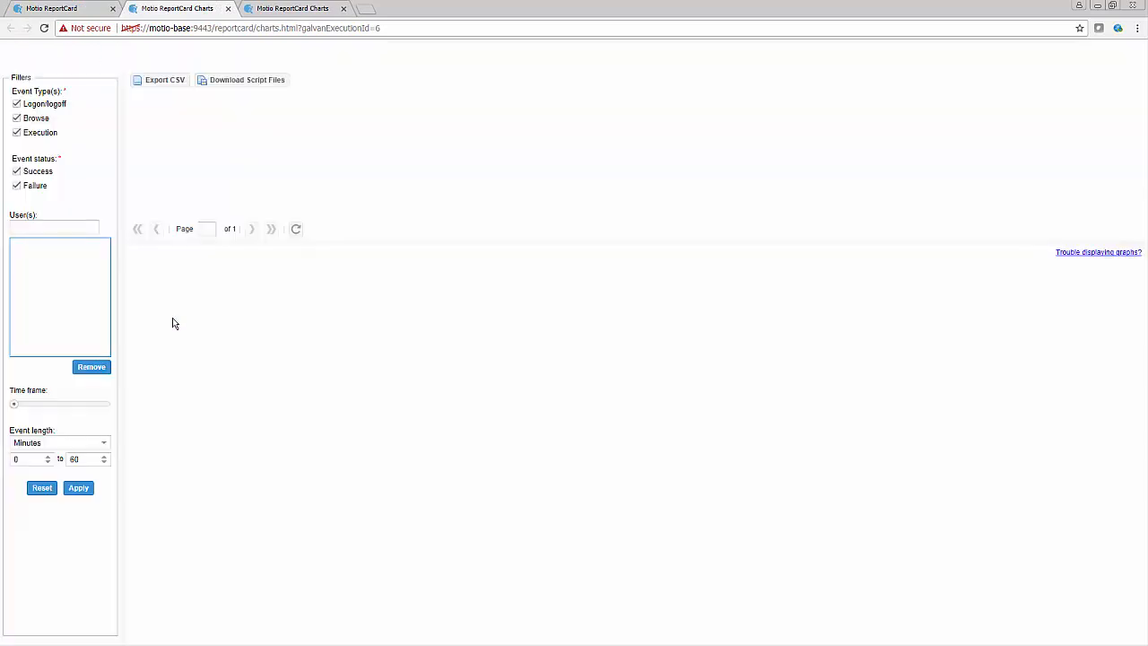
- Open a later Weekly Load Test run's charts where executions take noticeably longer
left_click(79, 488)
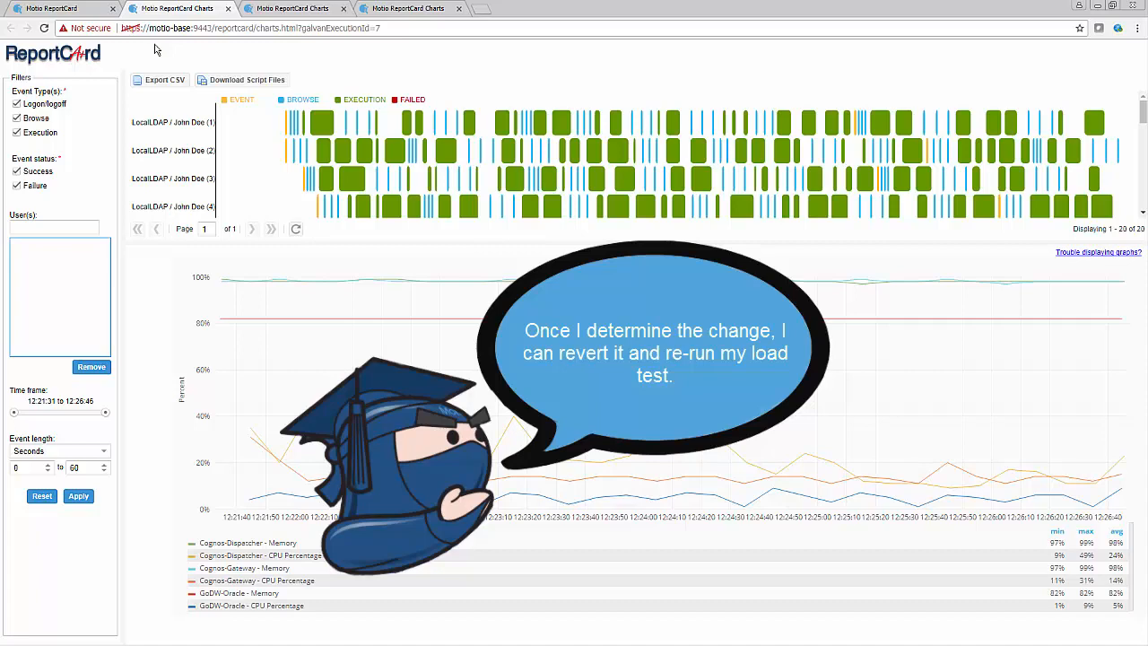
- Return to the main ReportCard tab and show the Load Tests list with Weekly Load Test highlighted
left_click(63, 7)
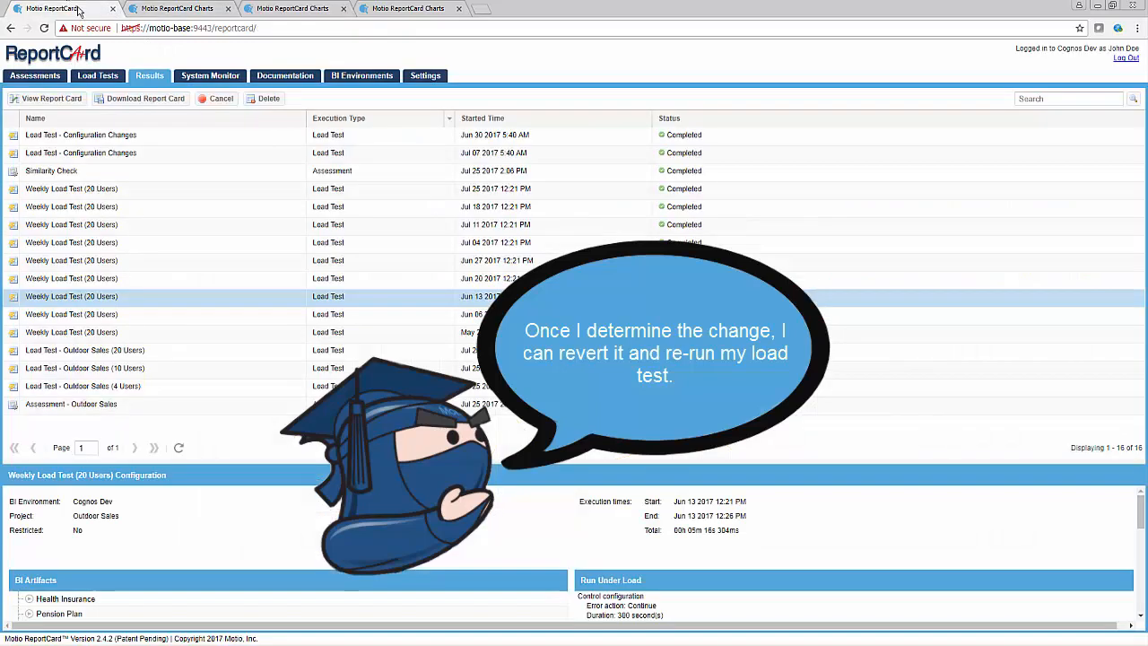
left_click(96, 75)
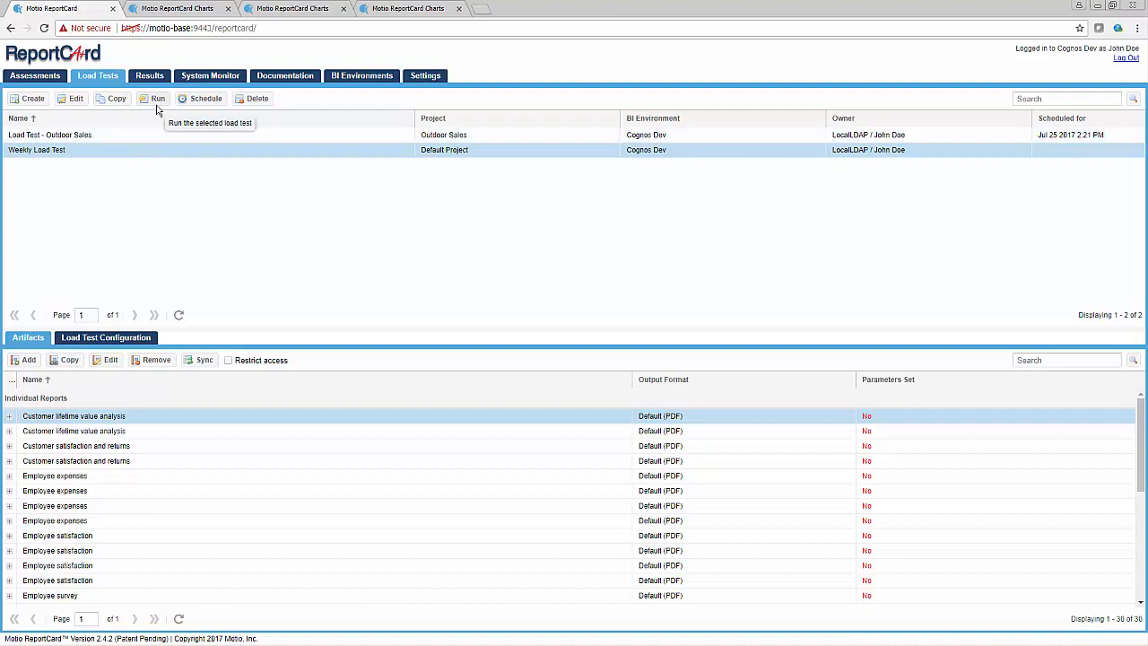
mouse_move(158, 110)
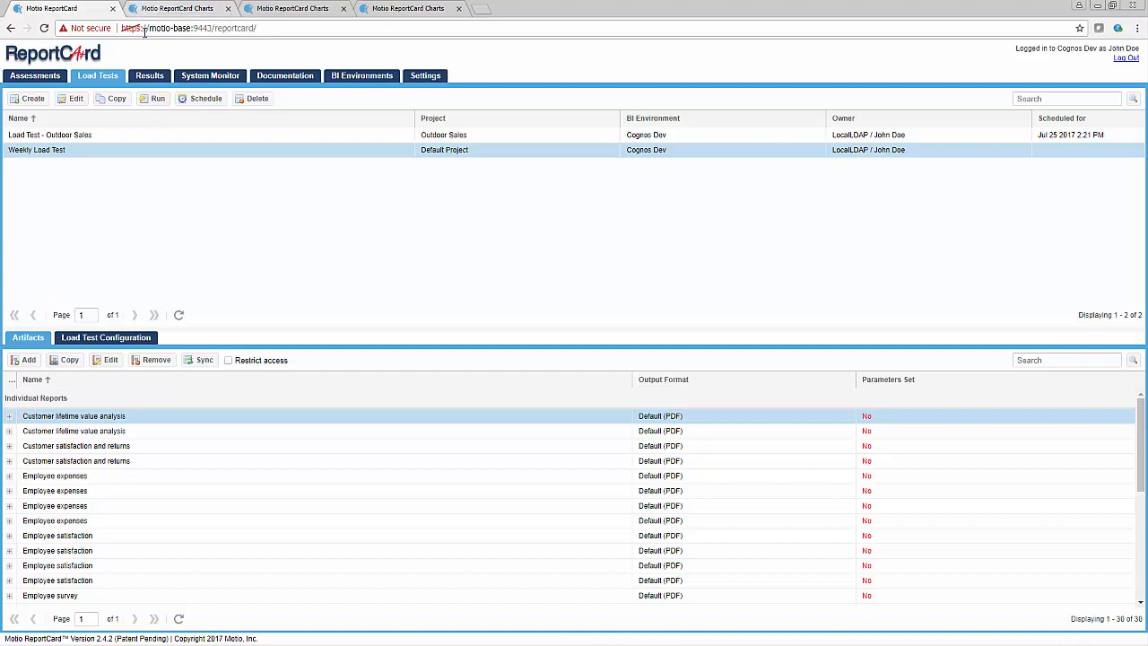
- Go back to the Results list of completed runs after inspecting the CPU-spike charts
left_click(149, 75)
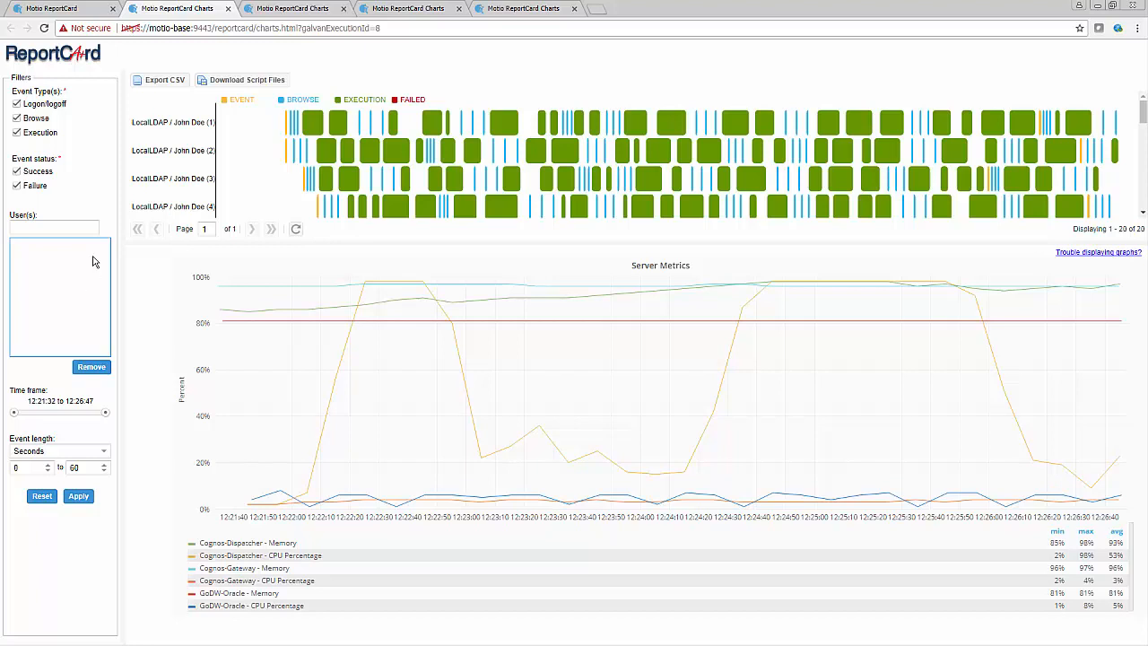
mouse_move(106, 54)
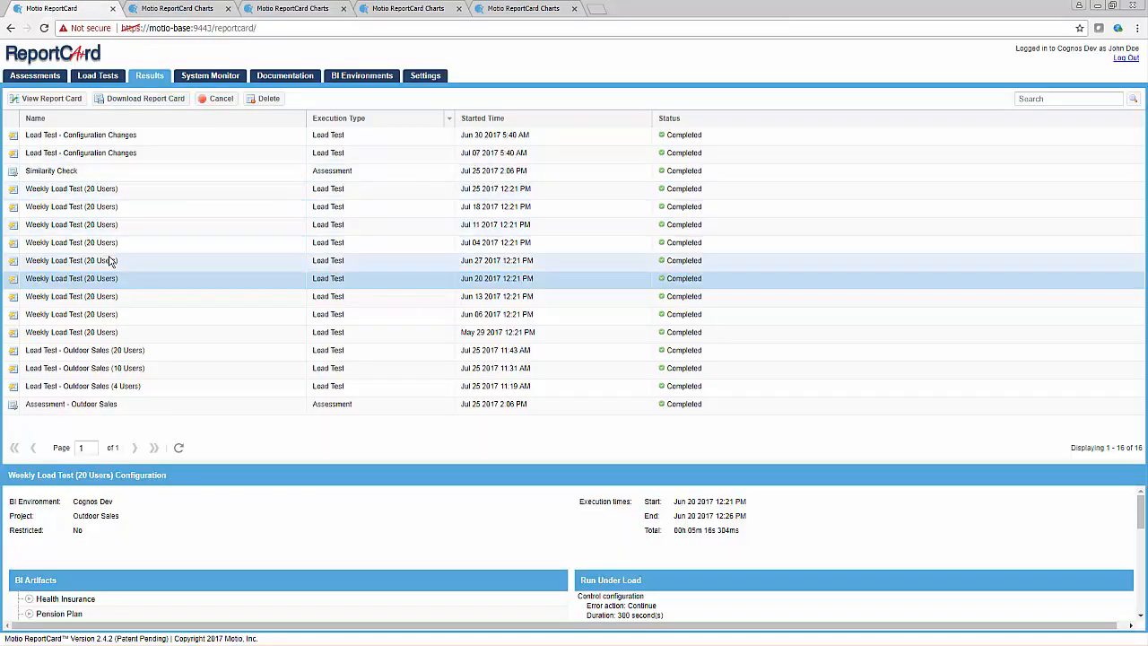
- Open another weekly run's charts showing failed executions and CPU near 100%
left_click(71, 278)
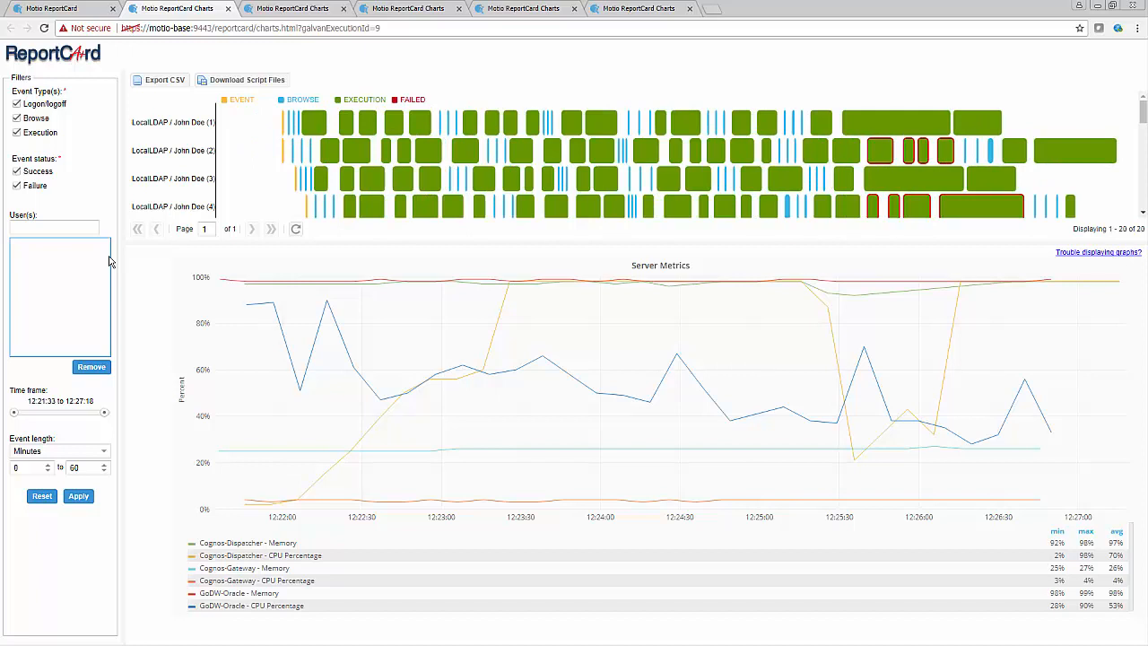
mouse_move(161, 260)
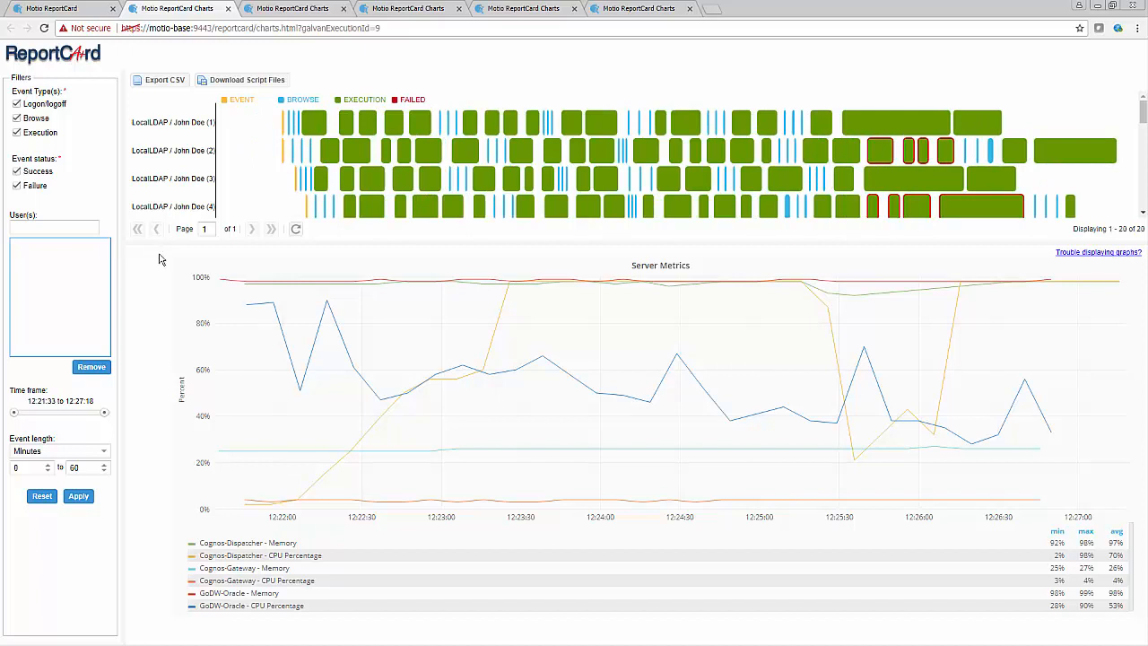